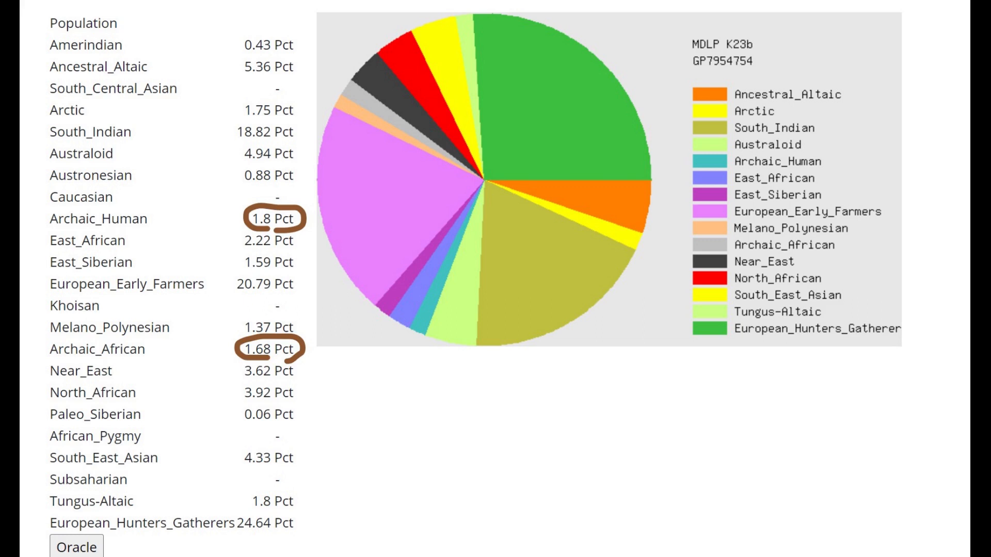
Show the Ancient Eurasia K6 admixture result table and pie chart
{"action": "left_click", "coordinate": [76, 546]}
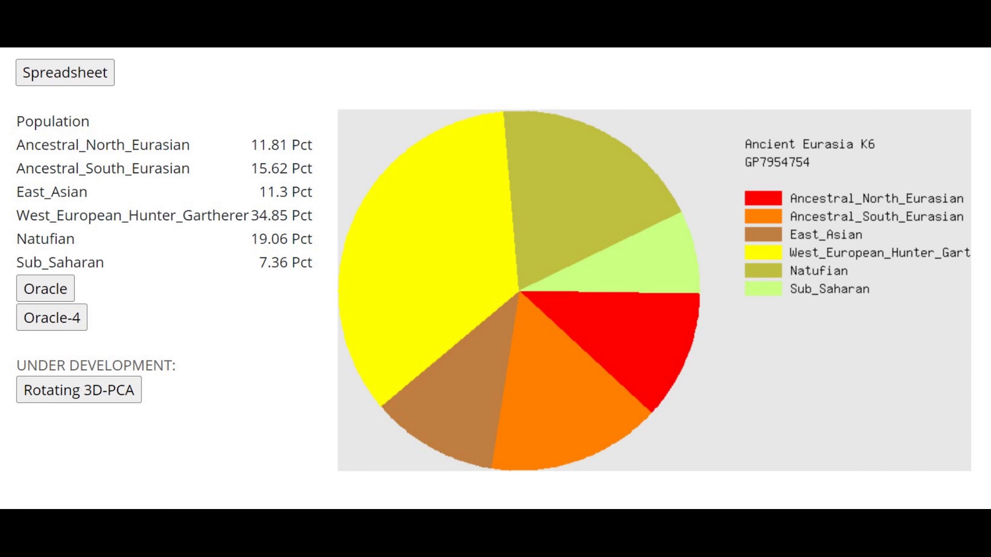
Switch to the Genome Analyzer tab with its Choose File and Analyze Genome controls
{"action": "left_click", "coordinate": [45, 289]}
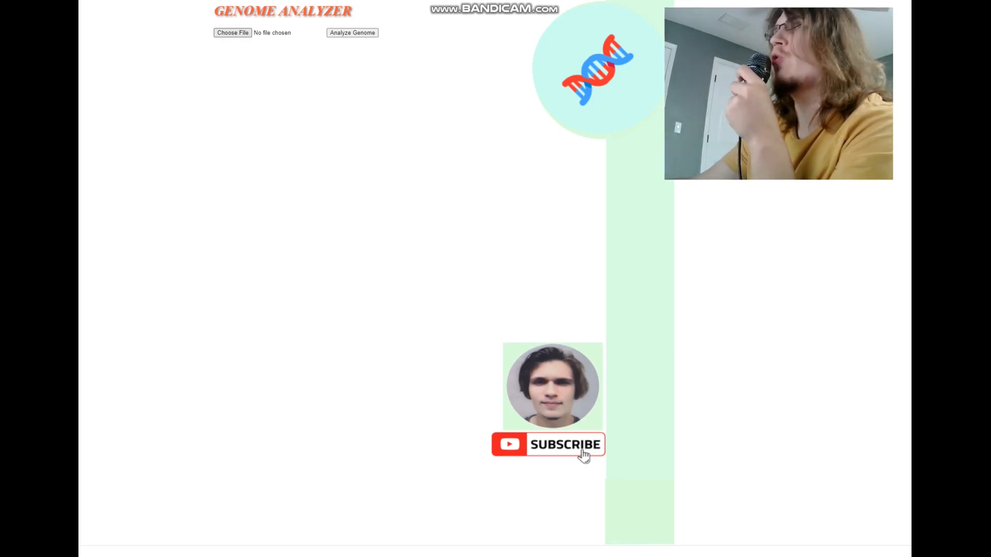
Upload the GoyetQ116 combined kit txt file and run Analyze Genome on it
{"action": "left_click", "coordinate": [231, 32]}
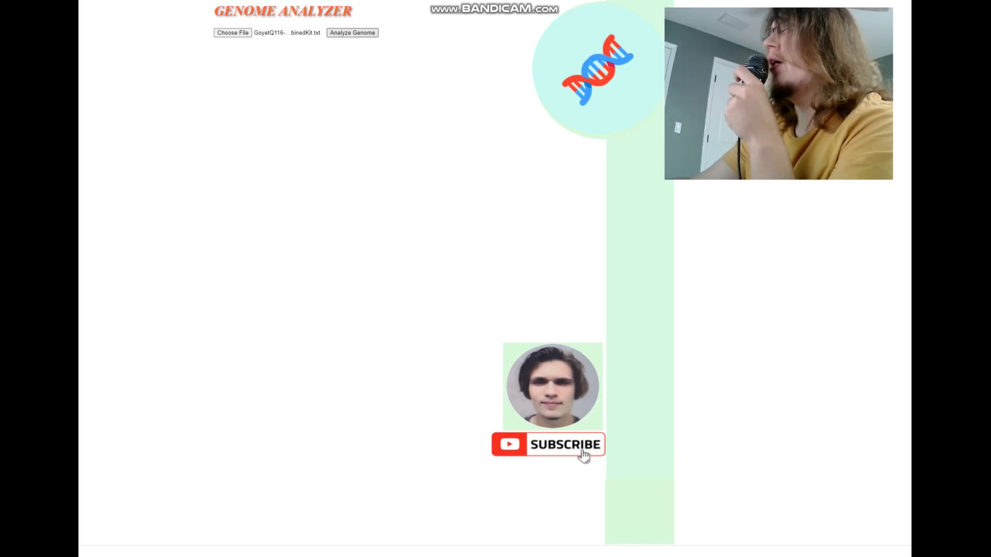
{"action": "left_click", "coordinate": [351, 32]}
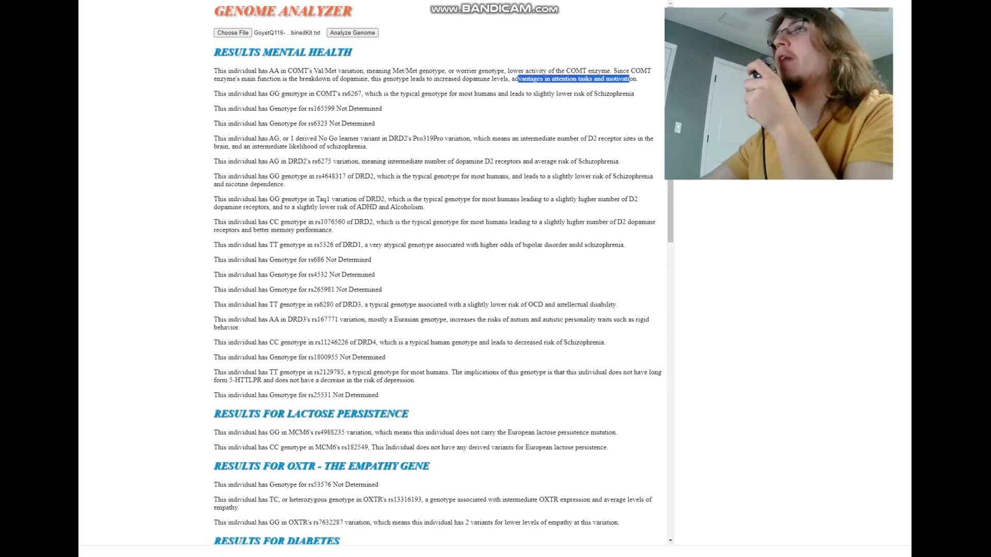
{"action": "left_click_drag", "start_coordinate": [258, 138], "coordinate": [381, 138]}
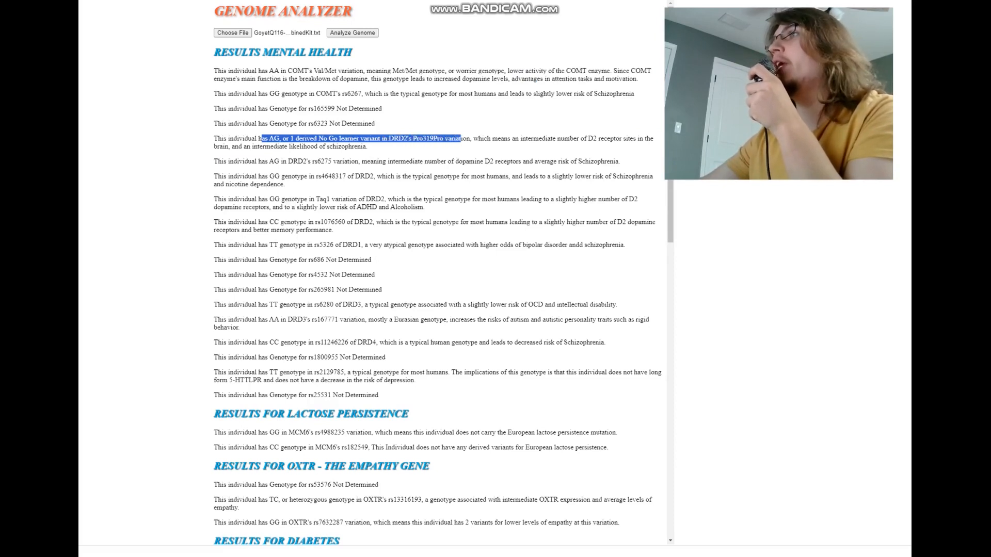
{"action": "left_click_drag", "start_coordinate": [461, 138], "coordinate": [368, 146]}
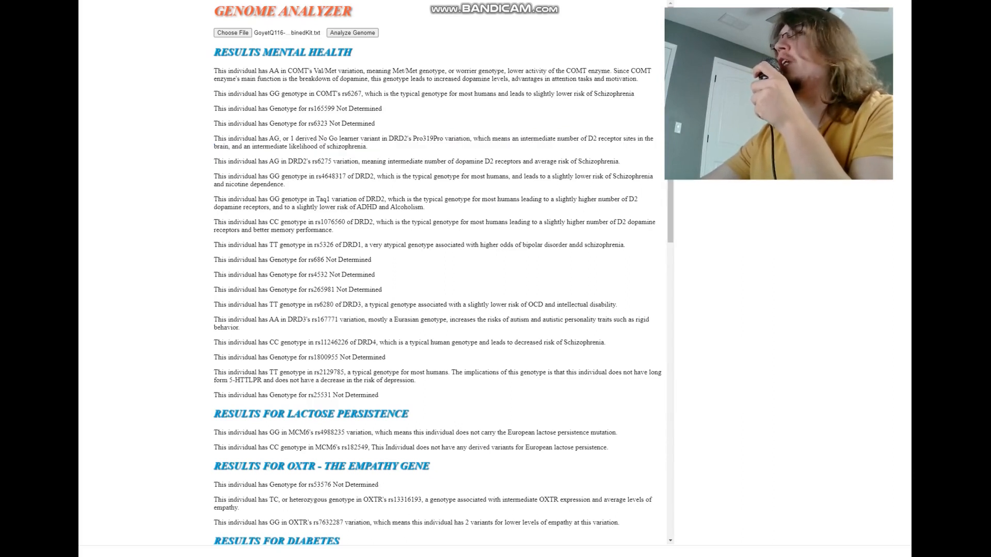
{"action": "double_click", "coordinate": [270, 139]}
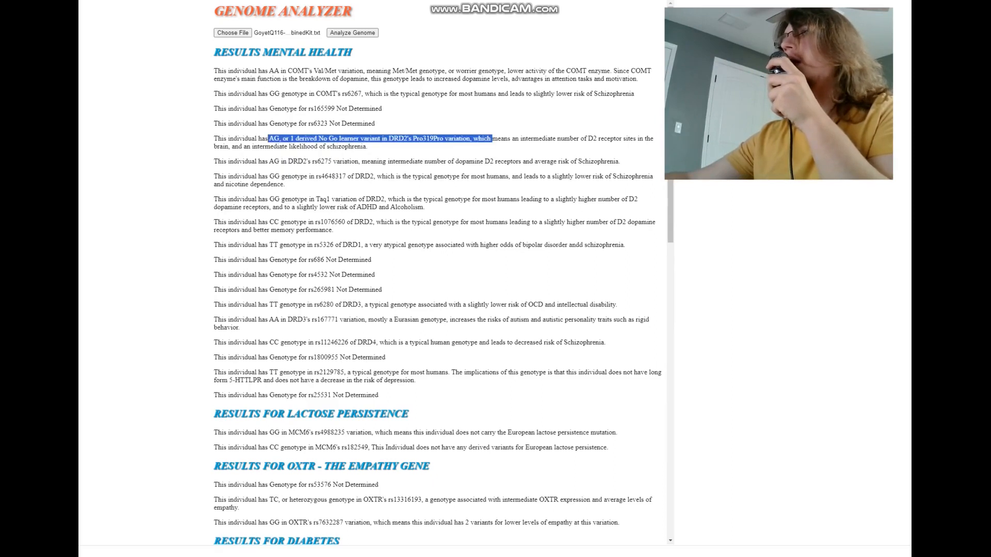
{"action": "left_click_drag", "start_coordinate": [269, 199], "coordinate": [443, 200]}
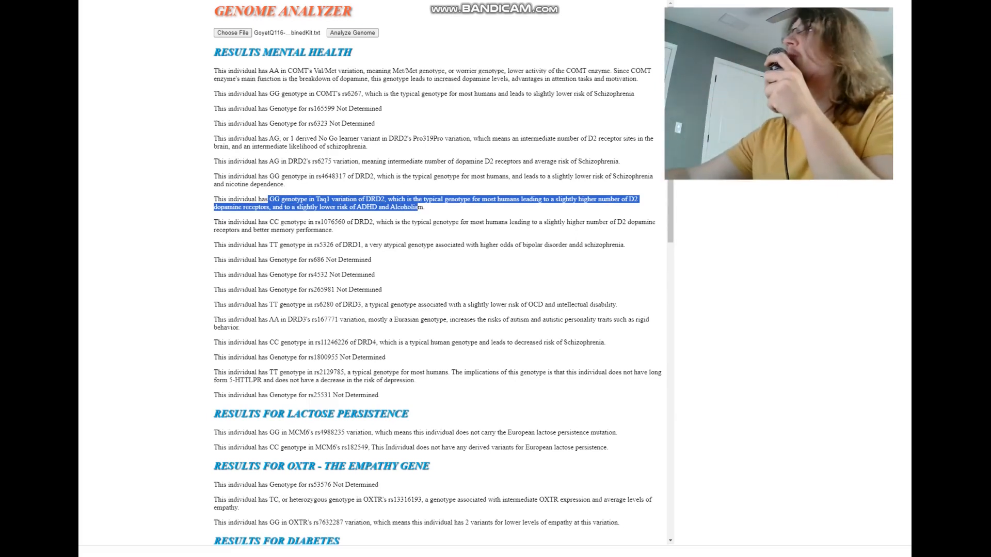
{"action": "scroll", "scroll_direction": "down", "scroll_amount": 3}
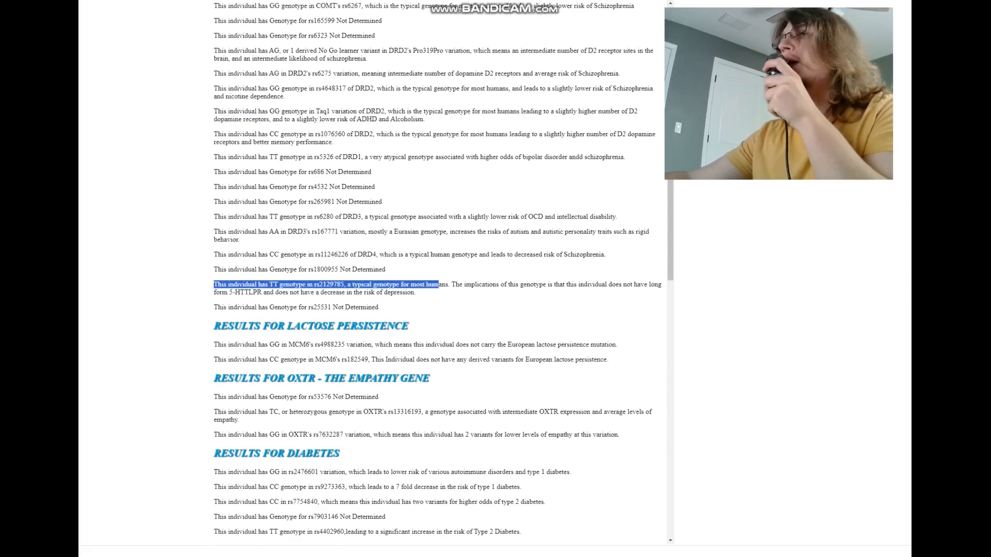
{"action": "left_click_drag", "start_coordinate": [438, 284], "coordinate": [416, 292]}
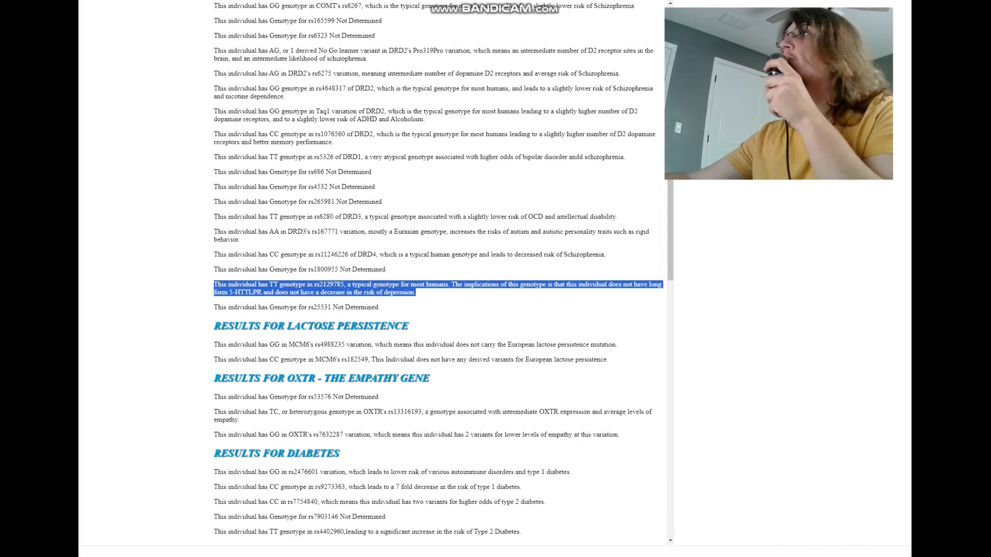
{"action": "double_click", "coordinate": [233, 292]}
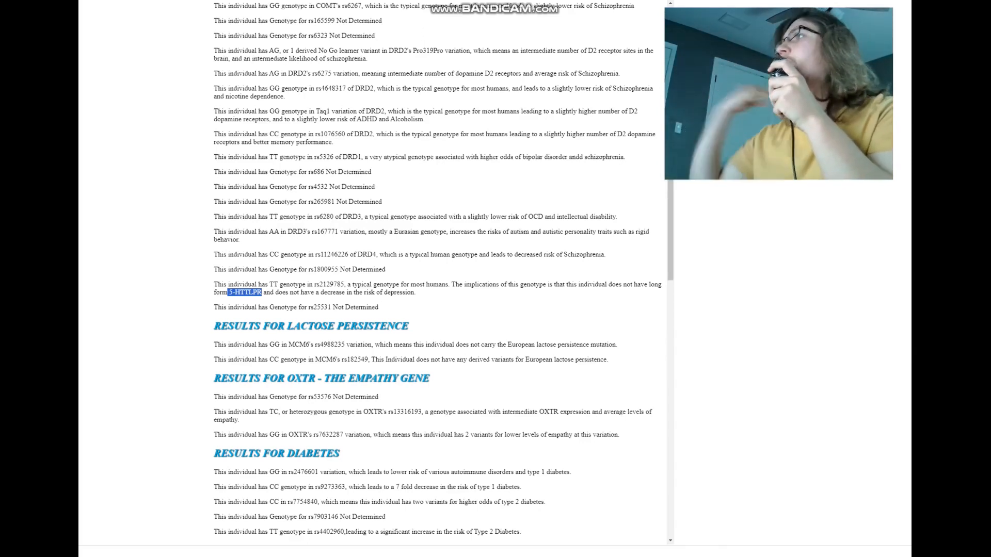
{"action": "scroll", "scroll_direction": "down", "scroll_amount": 3}
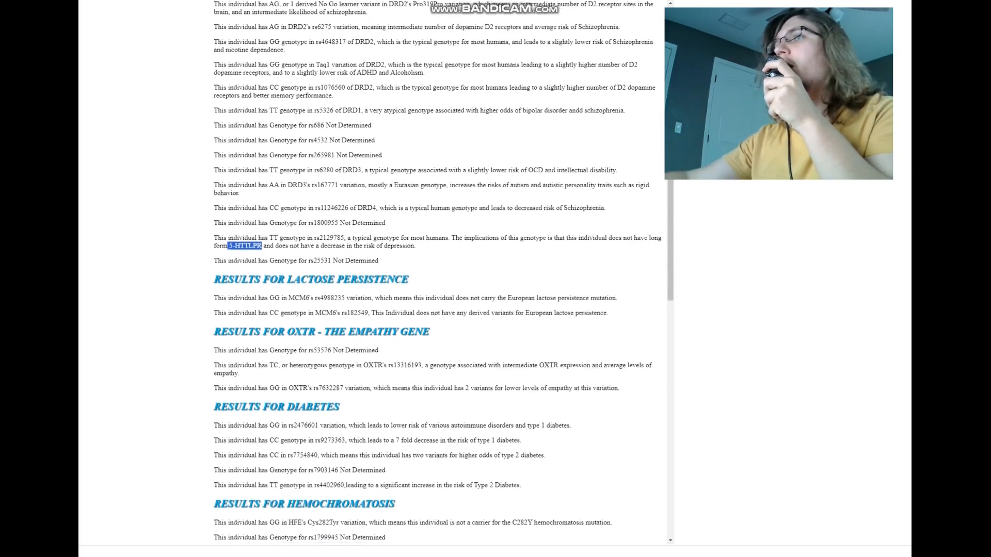
{"action": "scroll", "scroll_direction": "down", "scroll_amount": 3}
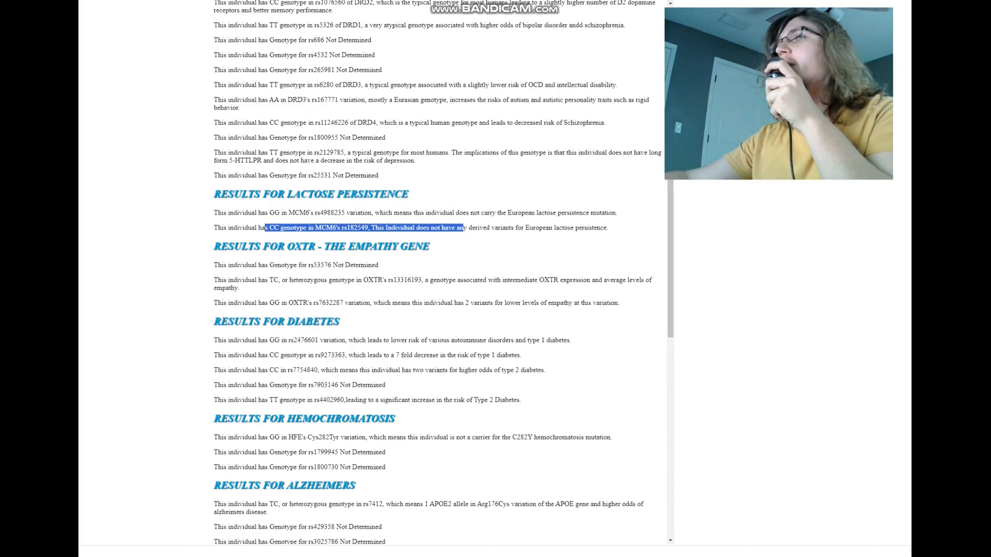
Highlight the MCM6 rs4988235 lactose persistence and OXTR rs13316193 empathy results
{"action": "left_click_drag", "start_coordinate": [448, 227], "coordinate": [477, 228]}
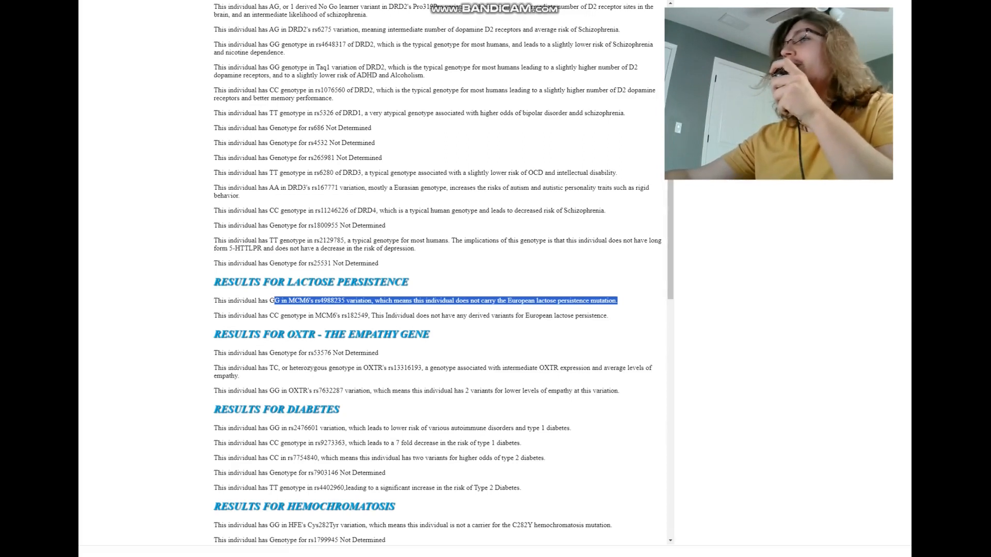
{"action": "scroll", "scroll_direction": "down", "scroll_amount": 3}
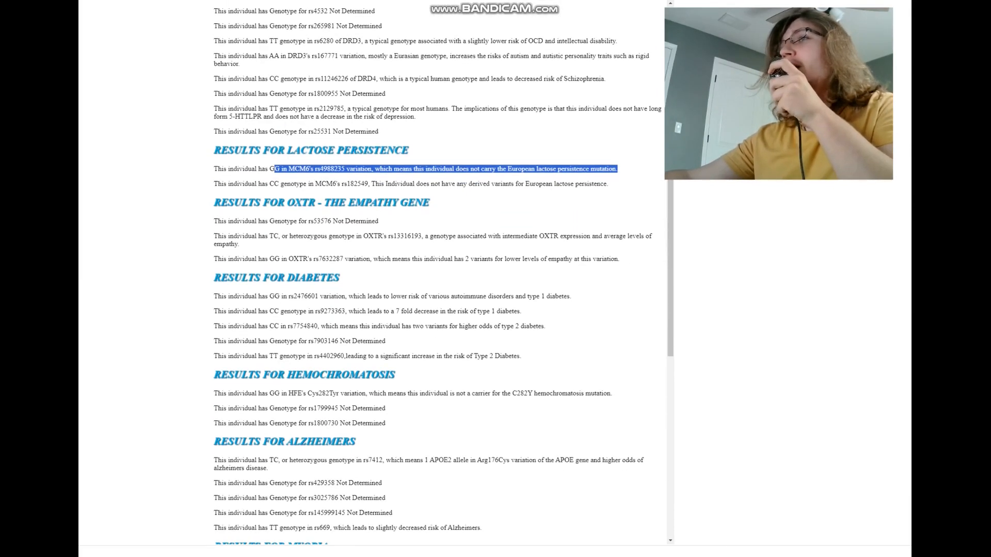
{"action": "scroll", "scroll_direction": "down", "scroll_amount": 3}
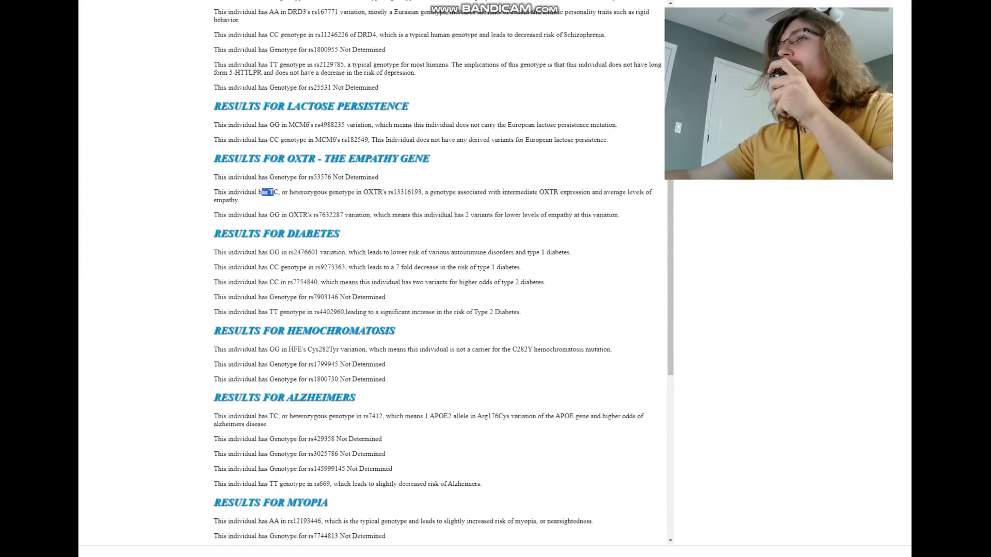
{"action": "left_click_drag", "start_coordinate": [265, 192], "coordinate": [588, 192]}
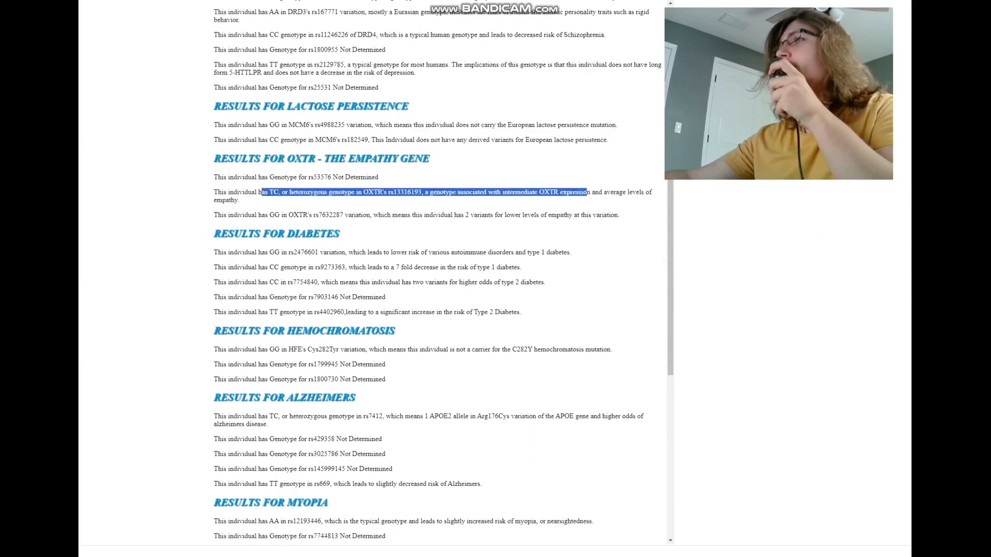
{"action": "left_click_drag", "start_coordinate": [588, 192], "coordinate": [625, 191]}
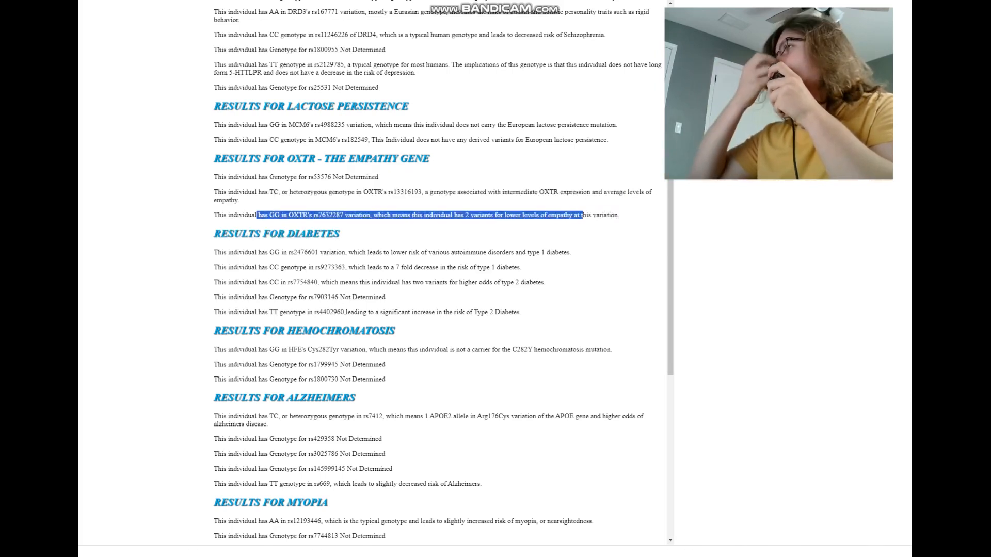
Highlight the rs9273363 type 1 diabetes result and reach the HFE C282Y hemochromatosis finding
{"action": "scroll", "scroll_direction": "down", "scroll_amount": 3}
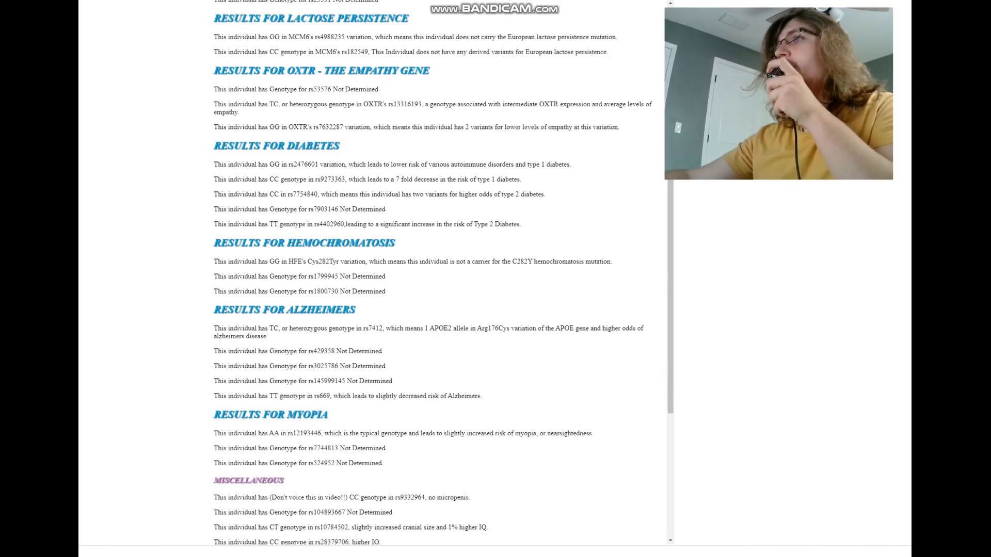
{"action": "left_click_drag", "start_coordinate": [256, 179], "coordinate": [521, 179]}
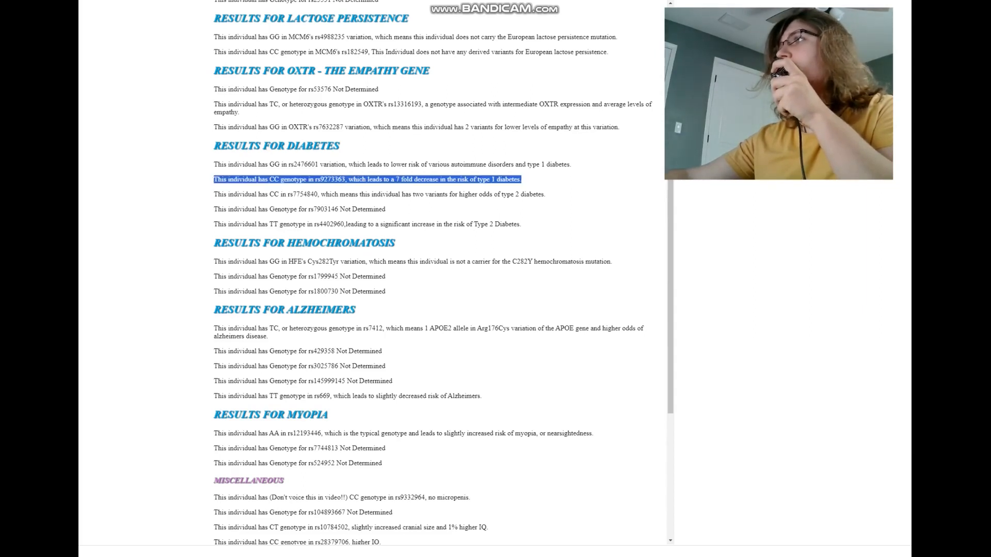
{"action": "scroll", "scroll_direction": "down", "scroll_amount": 3}
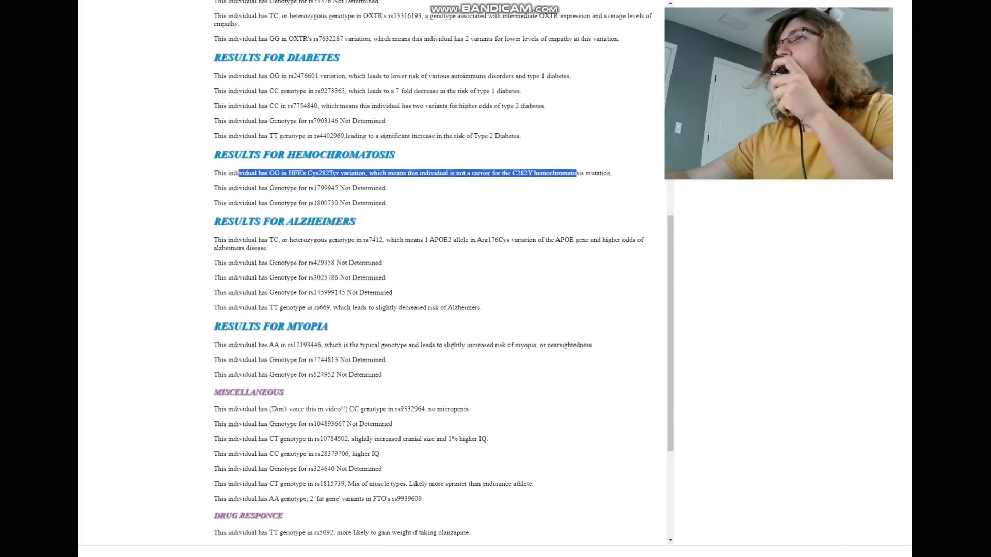
Highlight the rs7412 Alzheimer's APOE2 sentence and reach the myopia, drug response and albinism panels
{"action": "scroll", "scroll_direction": "down", "scroll_amount": 3}
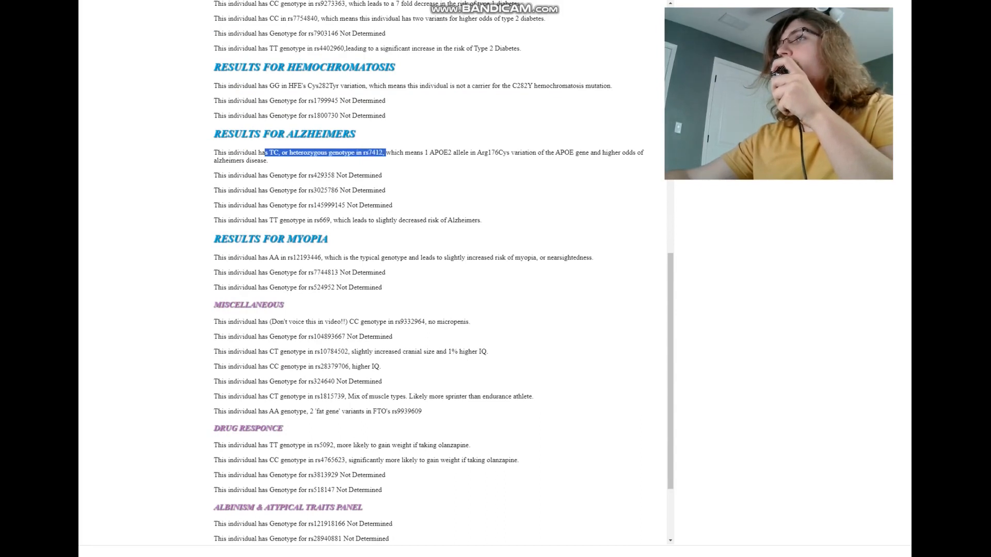
{"action": "left_click_drag", "start_coordinate": [384, 152], "coordinate": [470, 152]}
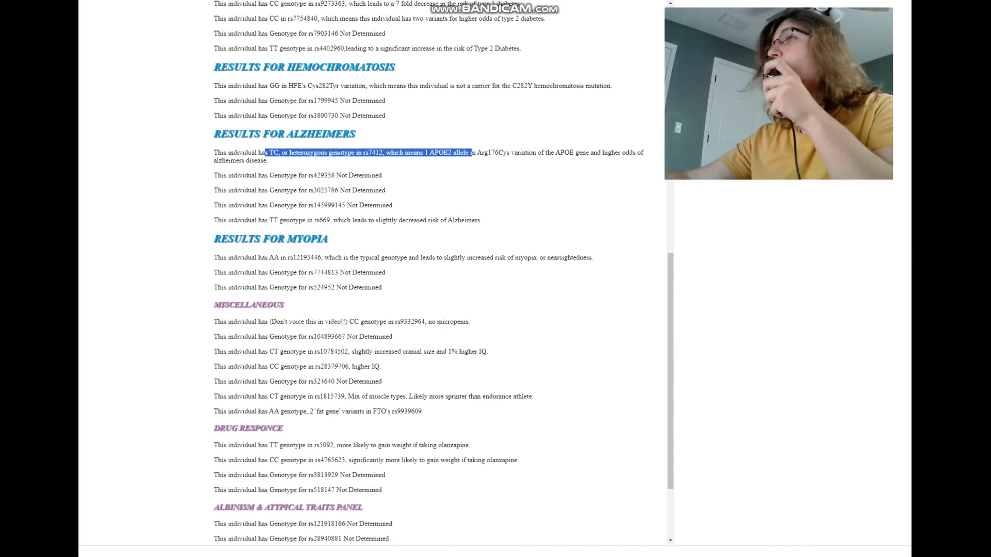
{"action": "left_click_drag", "start_coordinate": [471, 152], "coordinate": [606, 153]}
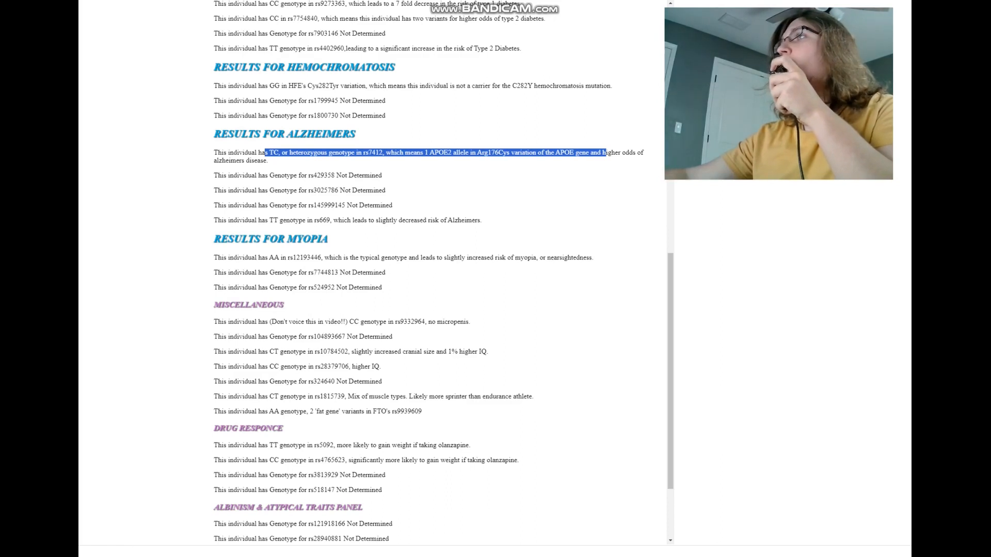
{"action": "scroll", "scroll_direction": "down", "scroll_amount": 3}
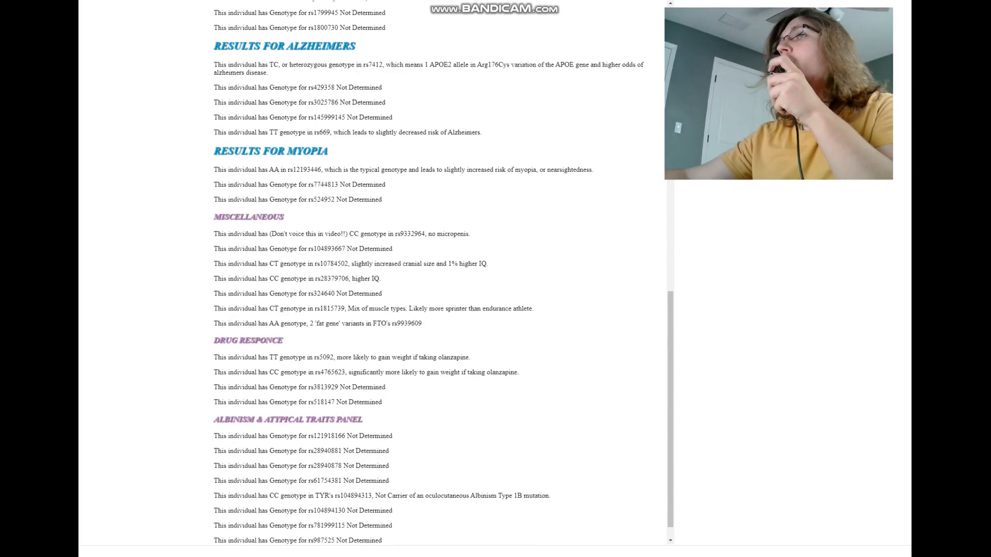
{"action": "left_click_drag", "start_coordinate": [264, 169], "coordinate": [502, 169]}
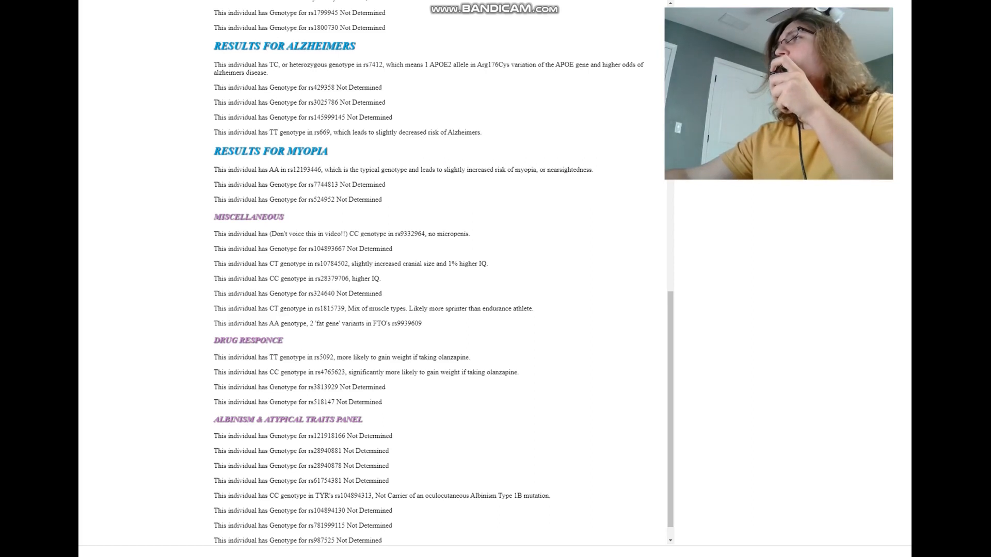
{"action": "left_click_drag", "start_coordinate": [214, 185], "coordinate": [297, 184]}
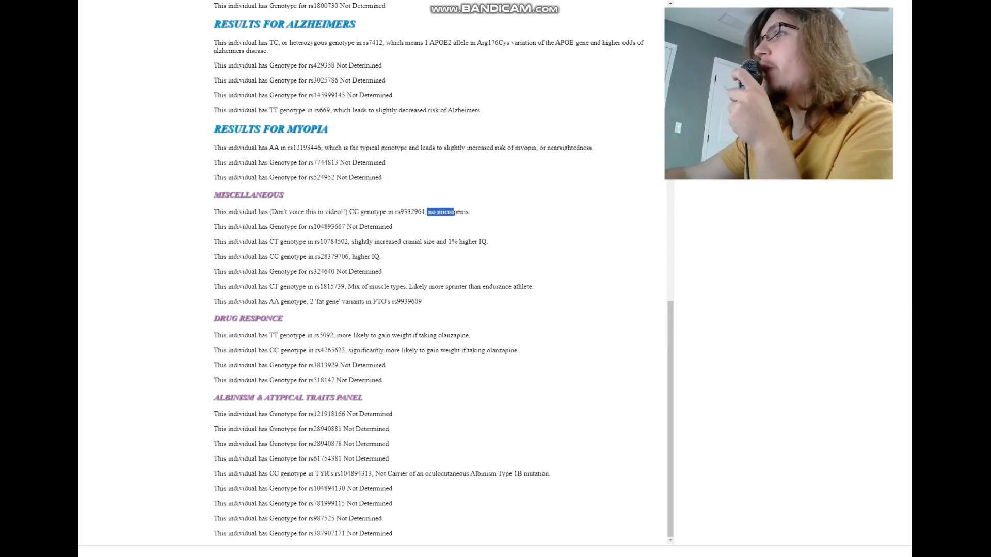
{"action": "left_click_drag", "start_coordinate": [427, 212], "coordinate": [470, 212]}
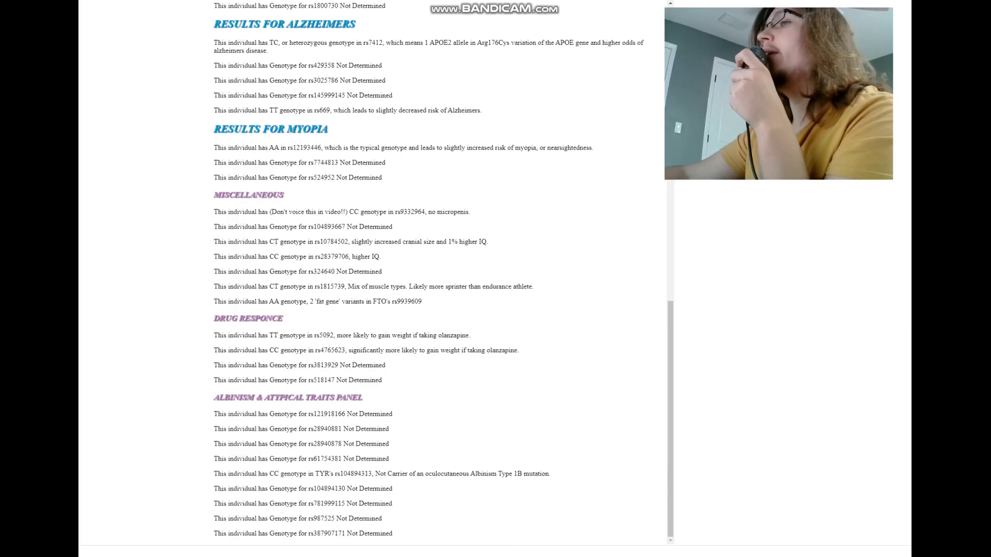
{"action": "double_click", "coordinate": [327, 302]}
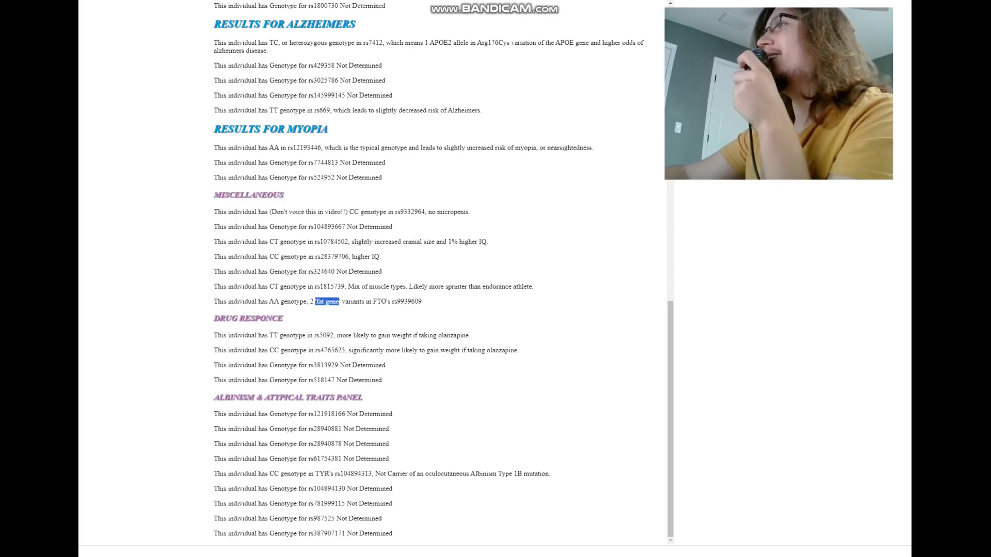
{"action": "scroll", "scroll_direction": "down", "scroll_amount": 3}
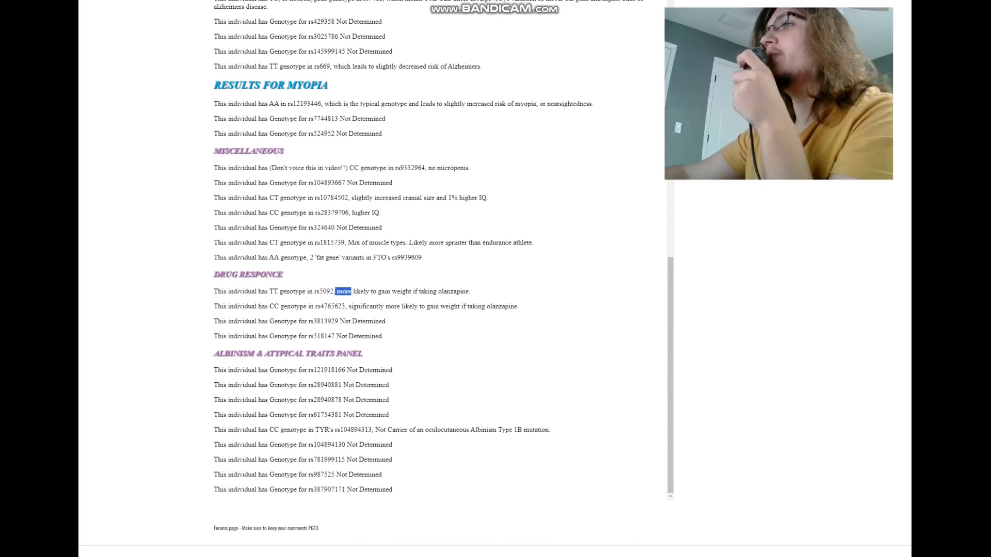
{"action": "left_click_drag", "start_coordinate": [344, 291], "coordinate": [470, 291]}
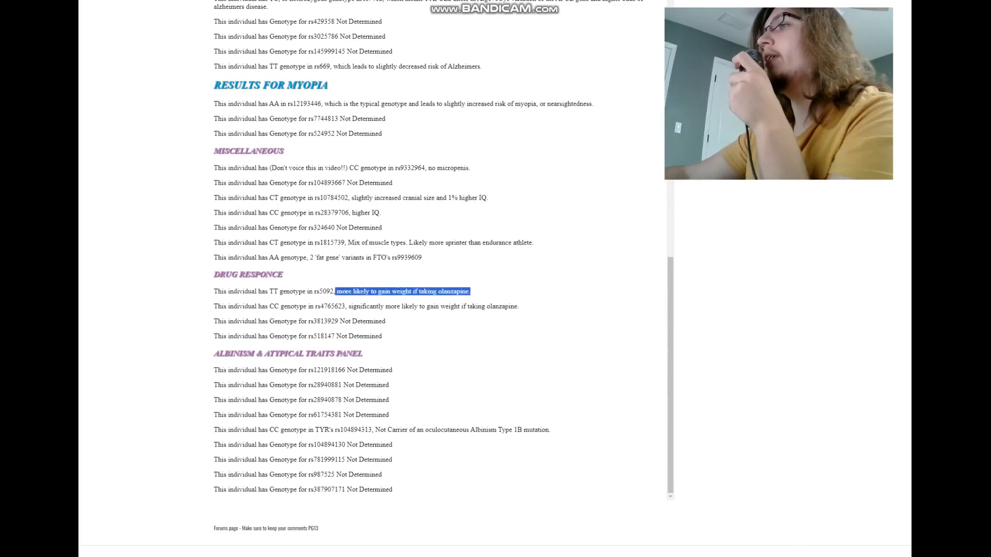
{"action": "left_click_drag", "start_coordinate": [351, 307], "coordinate": [512, 307]}
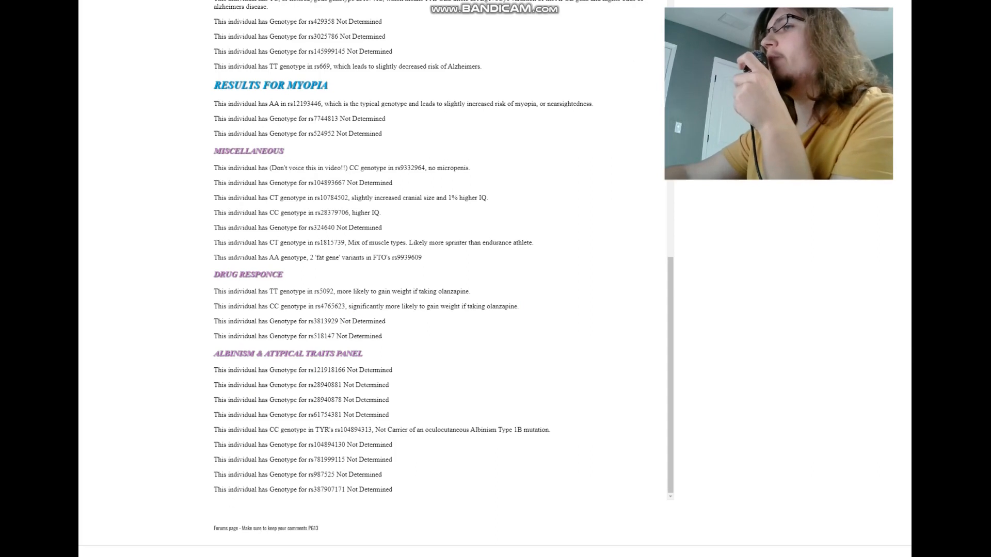
{"action": "left_click_drag", "start_coordinate": [214, 429], "coordinate": [427, 430]}
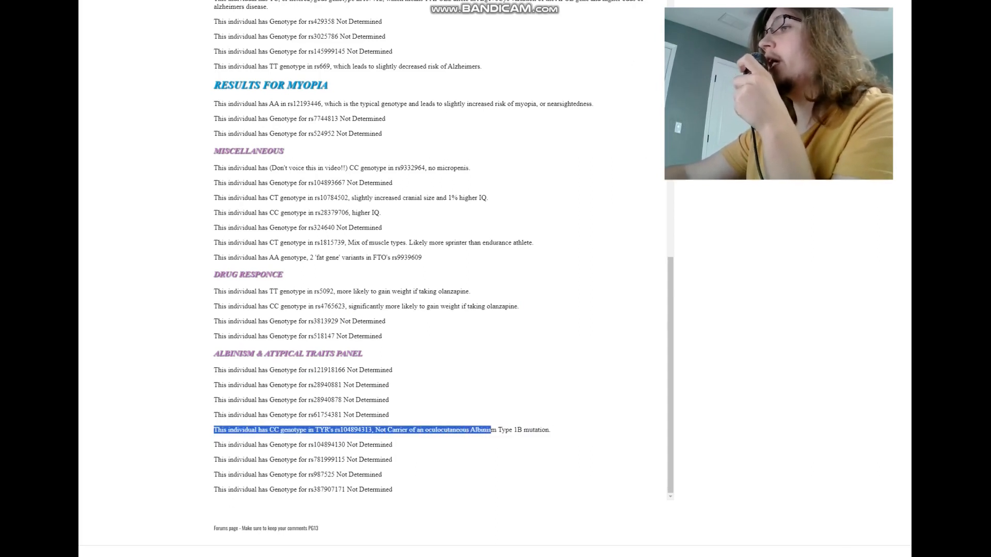
{"action": "left_click_drag", "start_coordinate": [488, 430], "coordinate": [548, 430]}
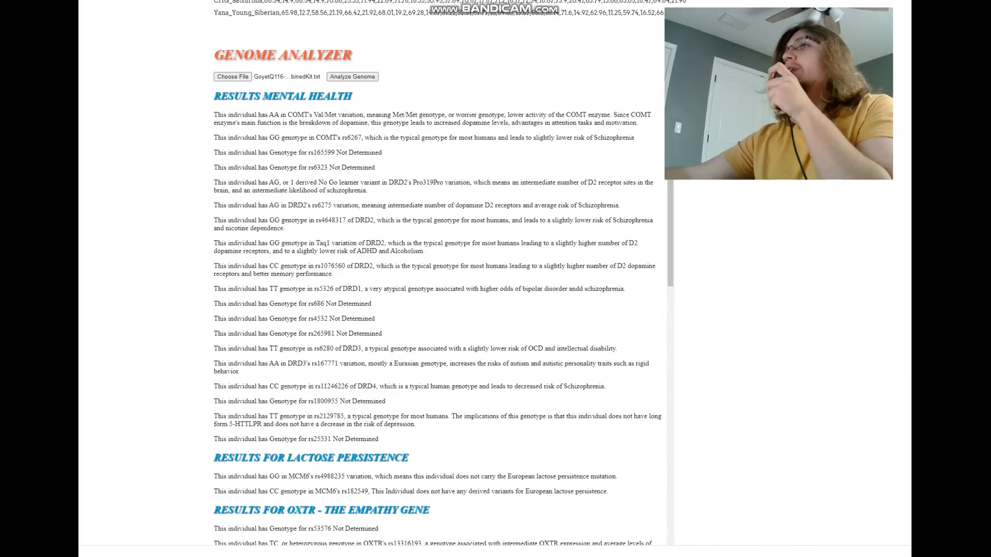
{"action": "scroll", "scroll_direction": "down", "scroll_amount": 3}
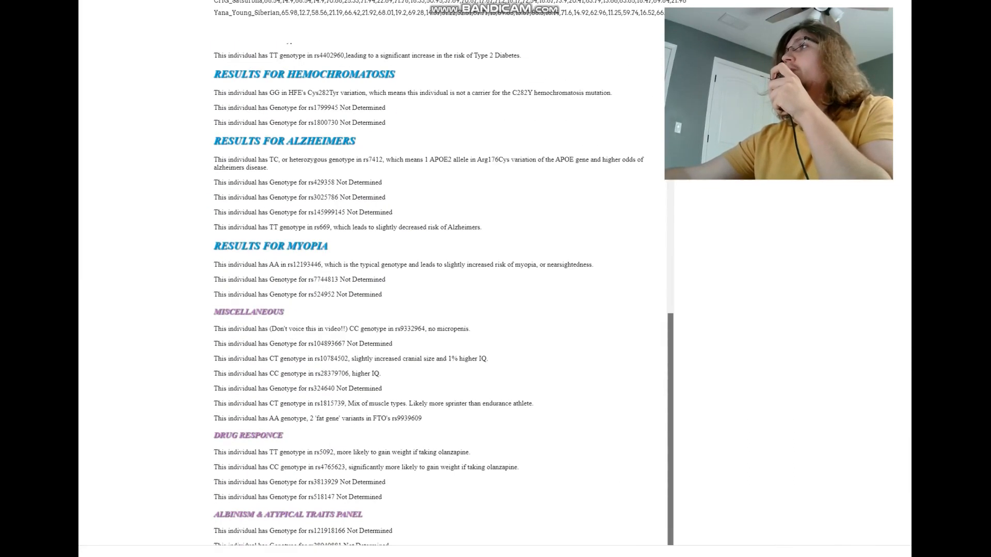